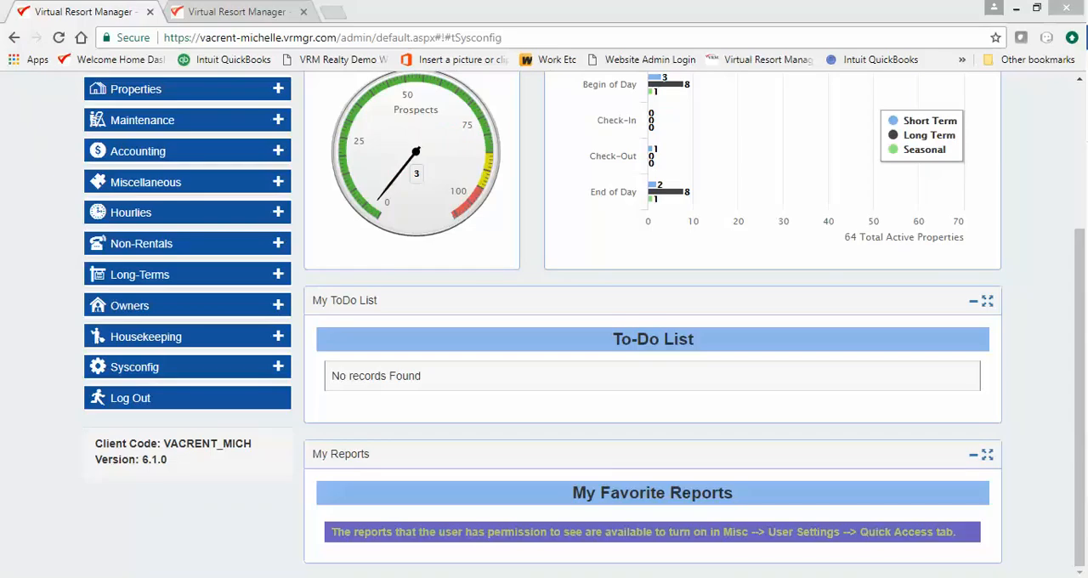
mouse_move(595, 295)
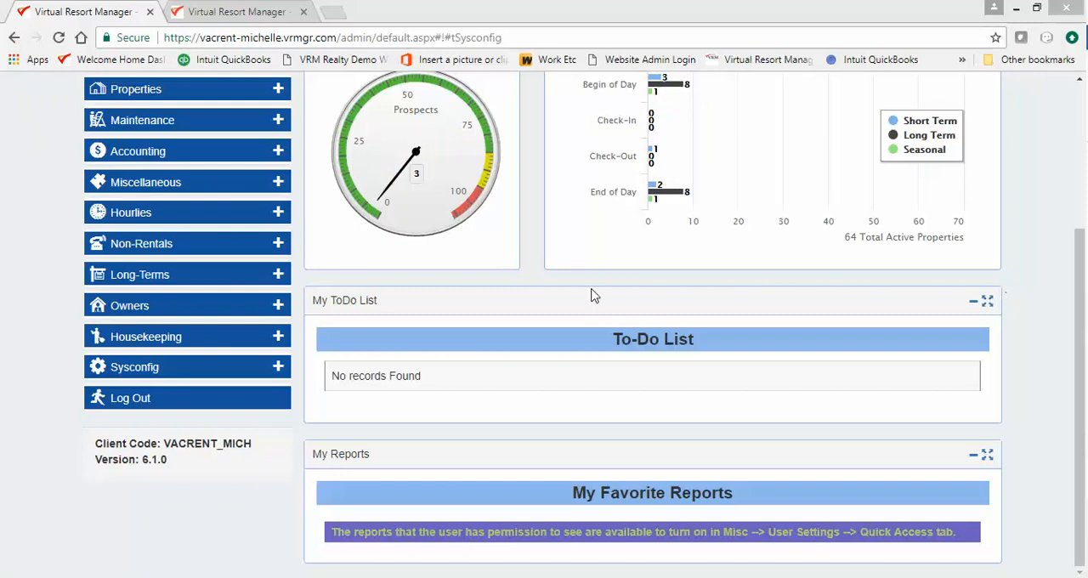
Open Property Configuration from the Sysconfig section of the left menu.
click(136, 367)
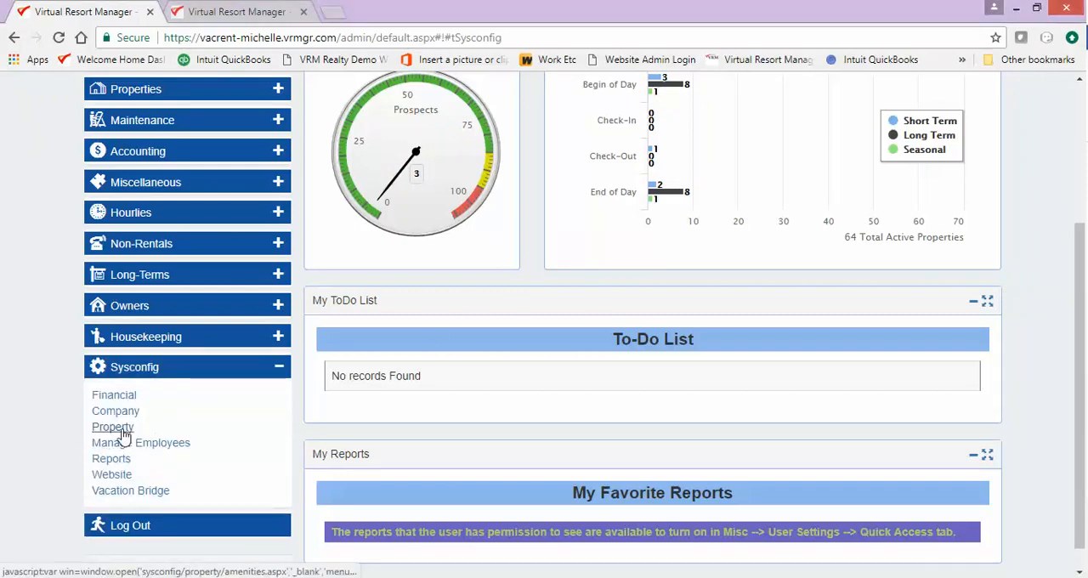
click(112, 427)
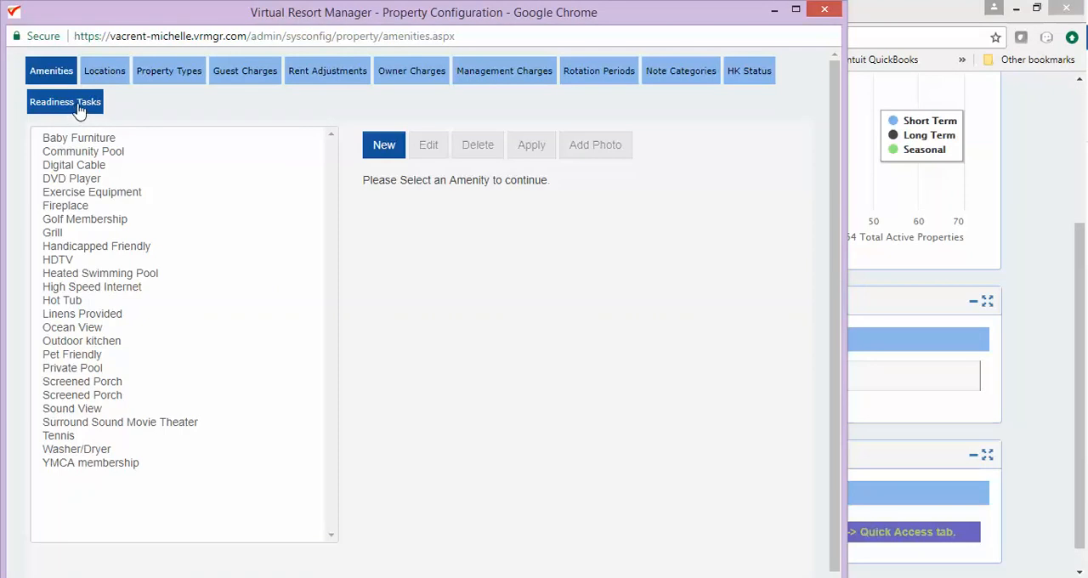
Show the Readiness Tasks list and view the Inspection task's details.
click(64, 101)
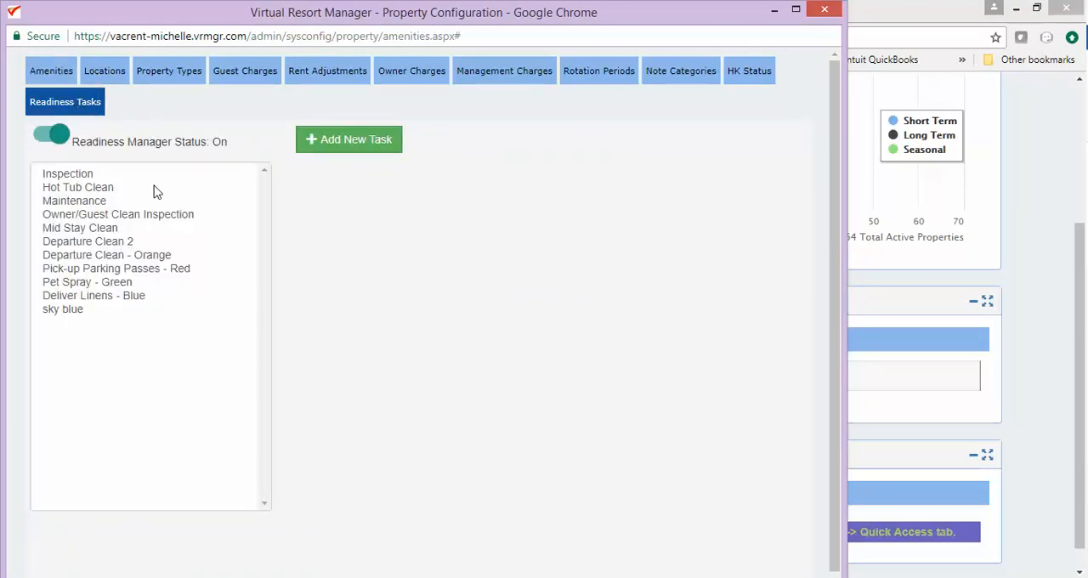
click(67, 173)
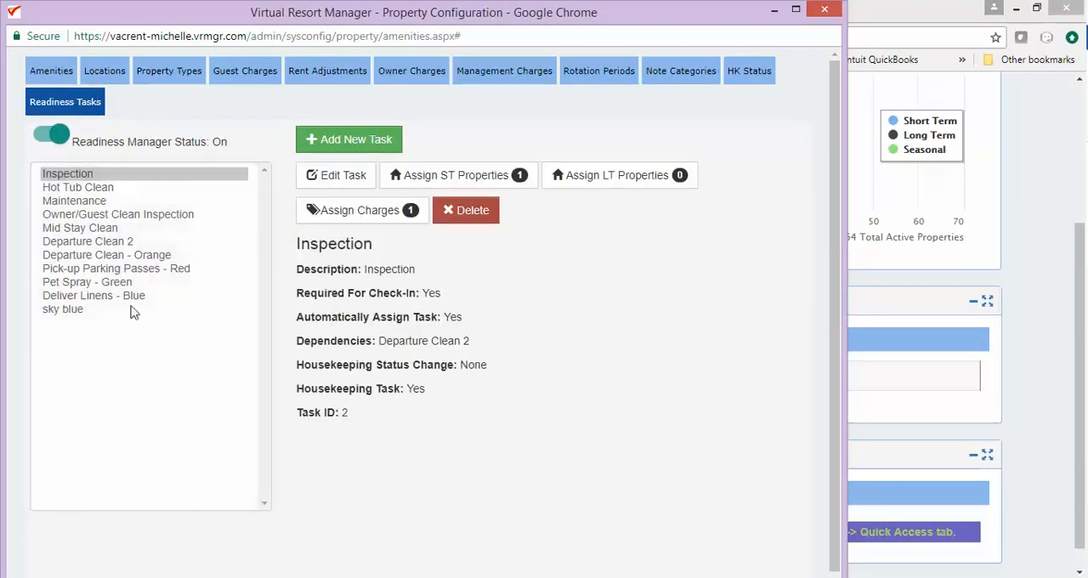
mouse_move(179, 236)
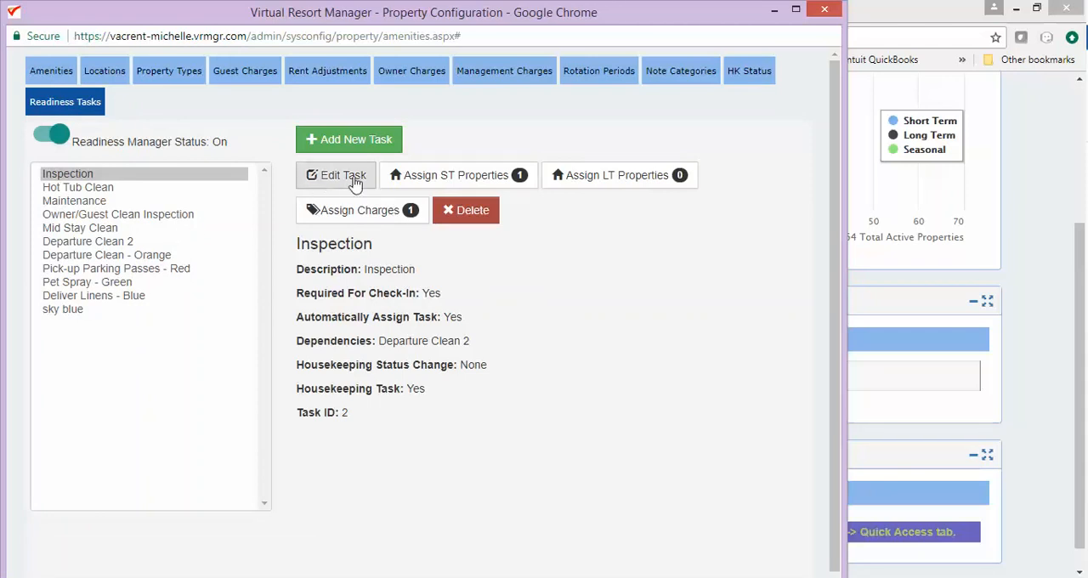
mouse_move(574, 179)
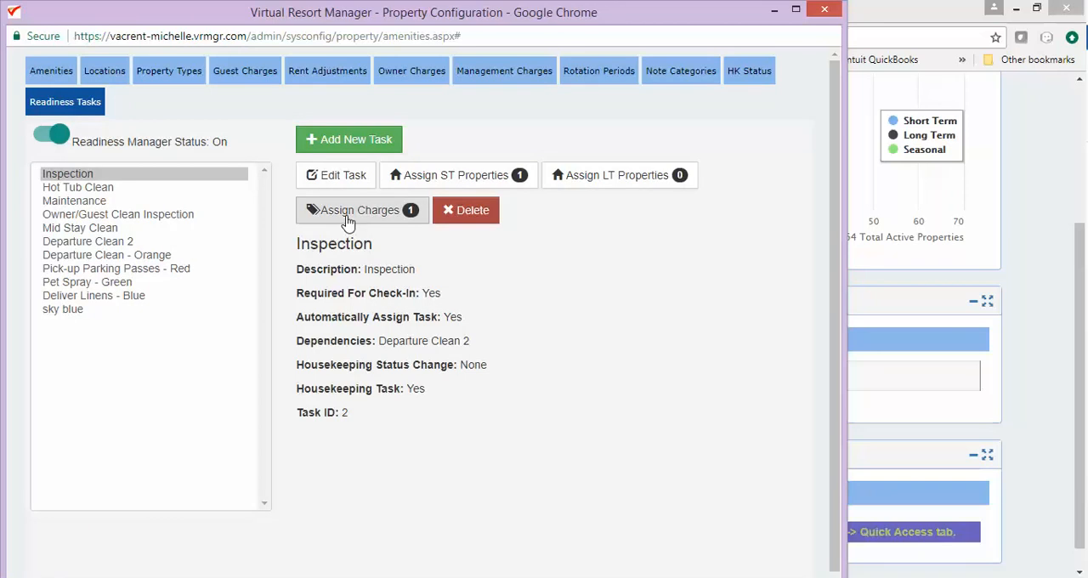
mouse_move(465, 221)
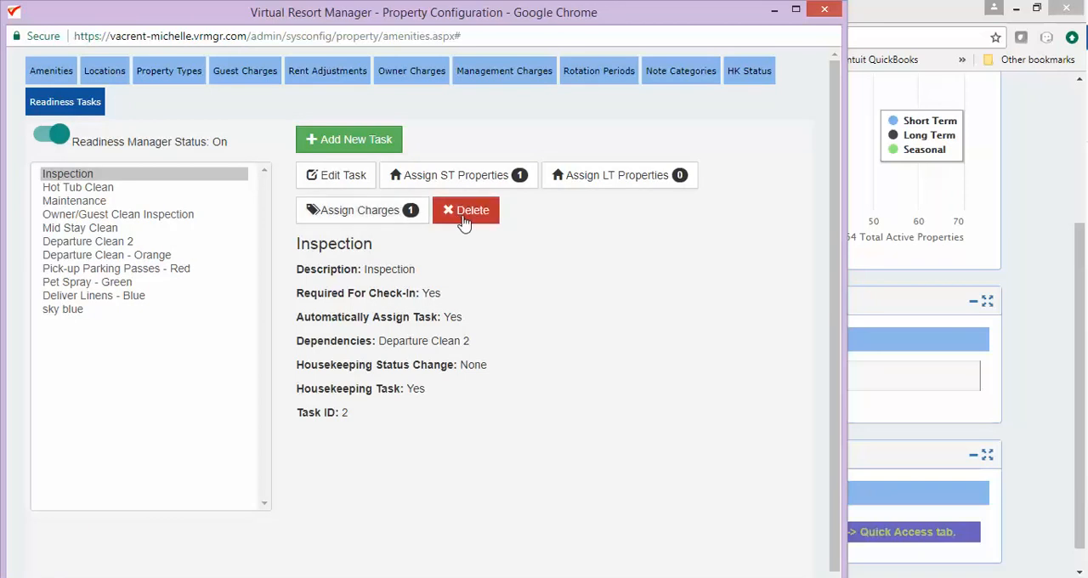
mouse_move(545, 231)
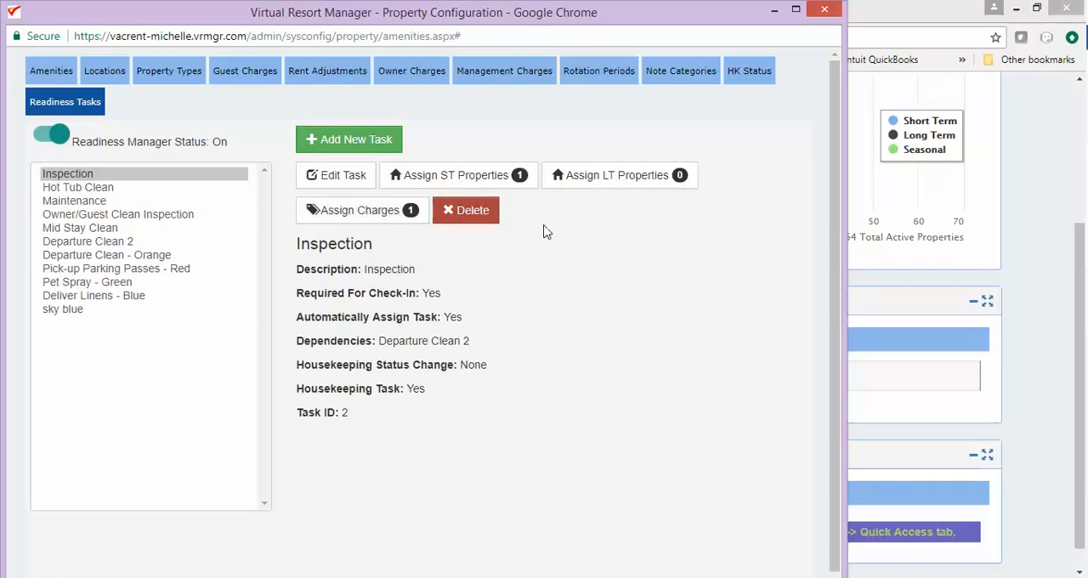
mouse_move(459, 129)
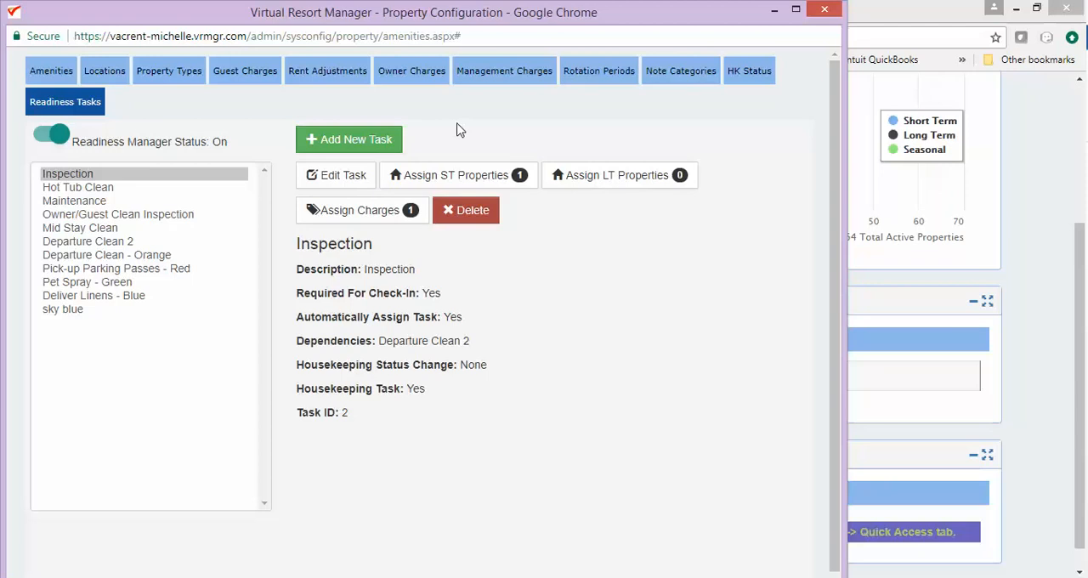
Add a new readiness task named 'Departure Clean'.
click(349, 139)
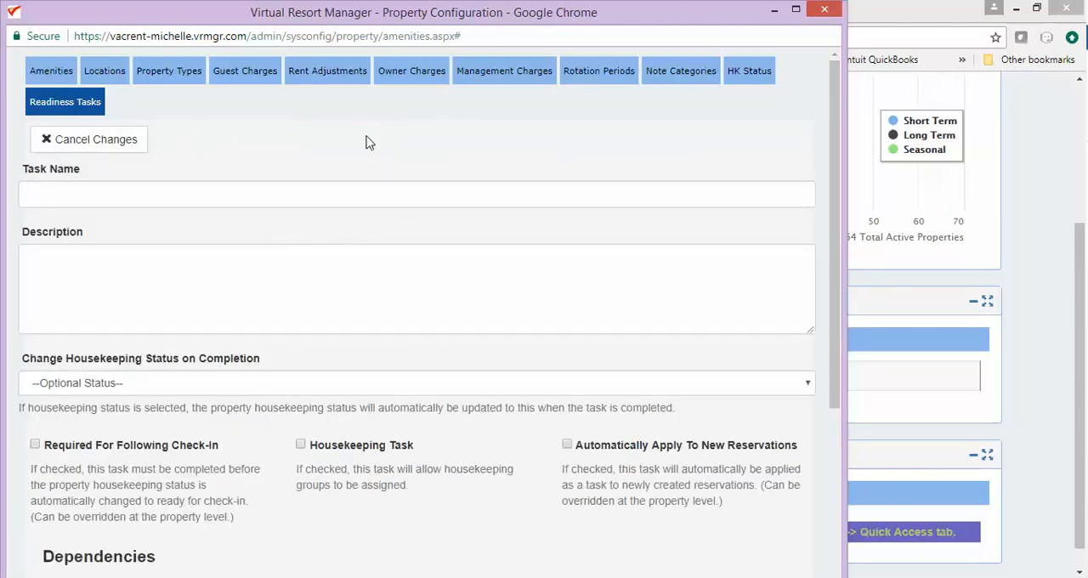
scroll(down, 3)
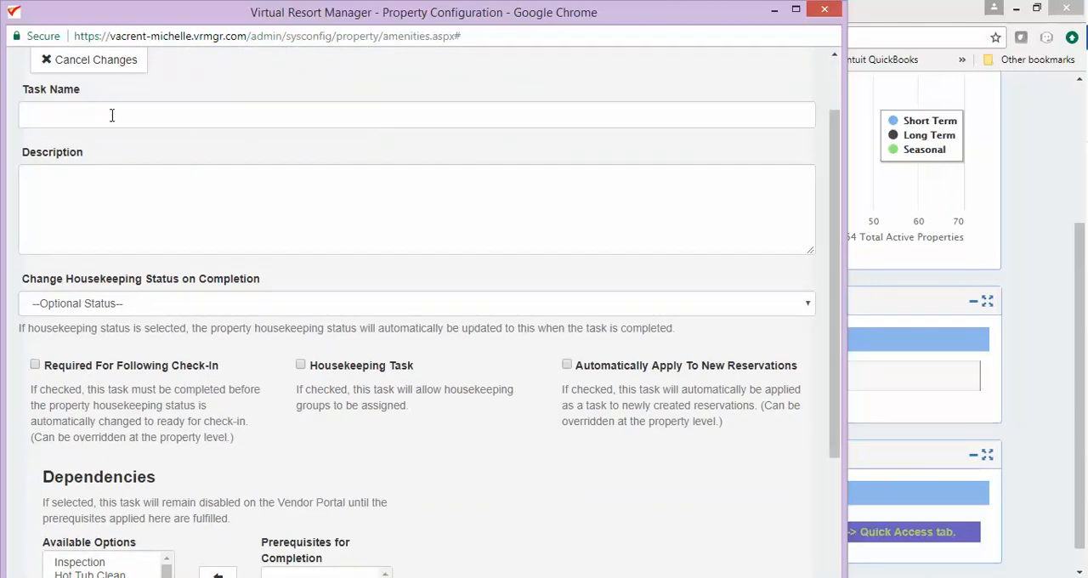
text(D)
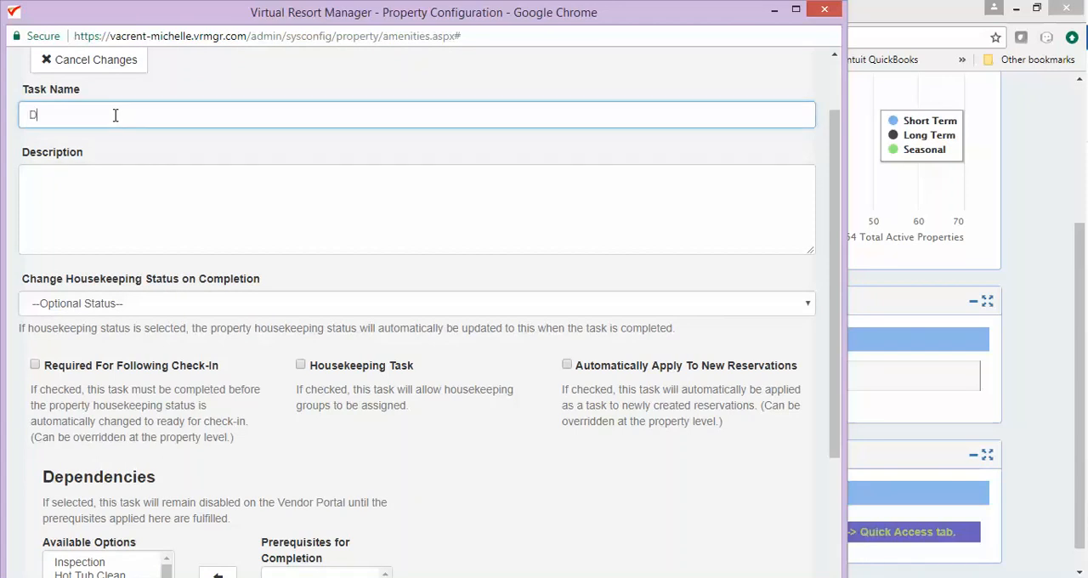
text(eparture Cl)
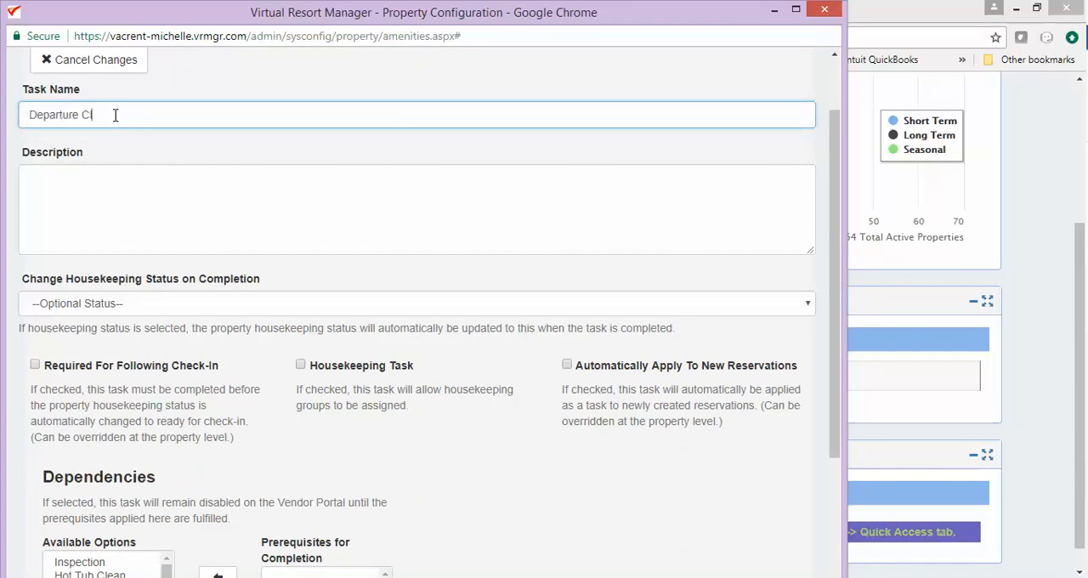
text(ean)
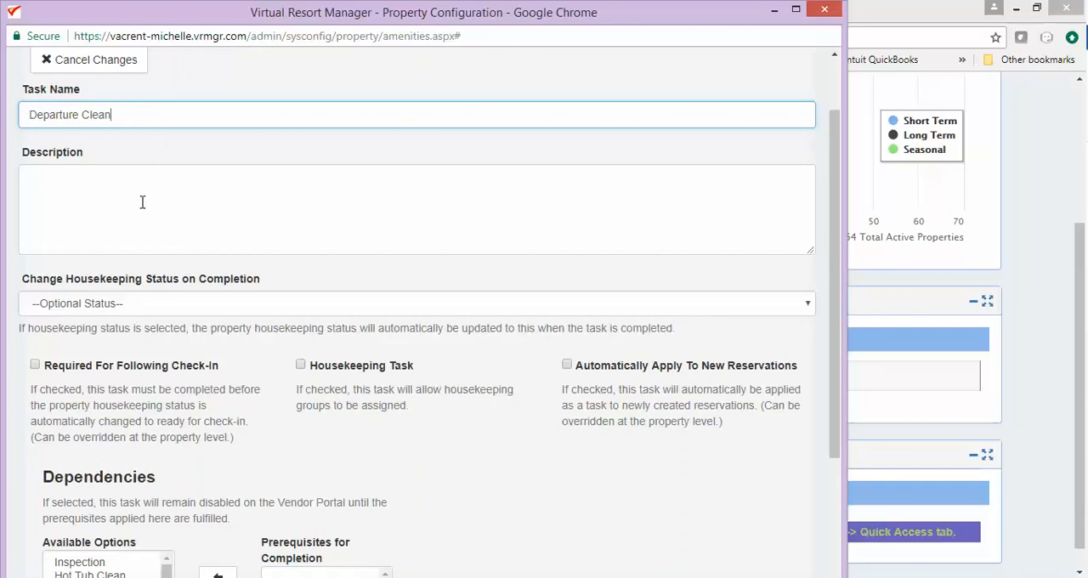
Enter the task description 'Please clean everything'.
click(140, 208)
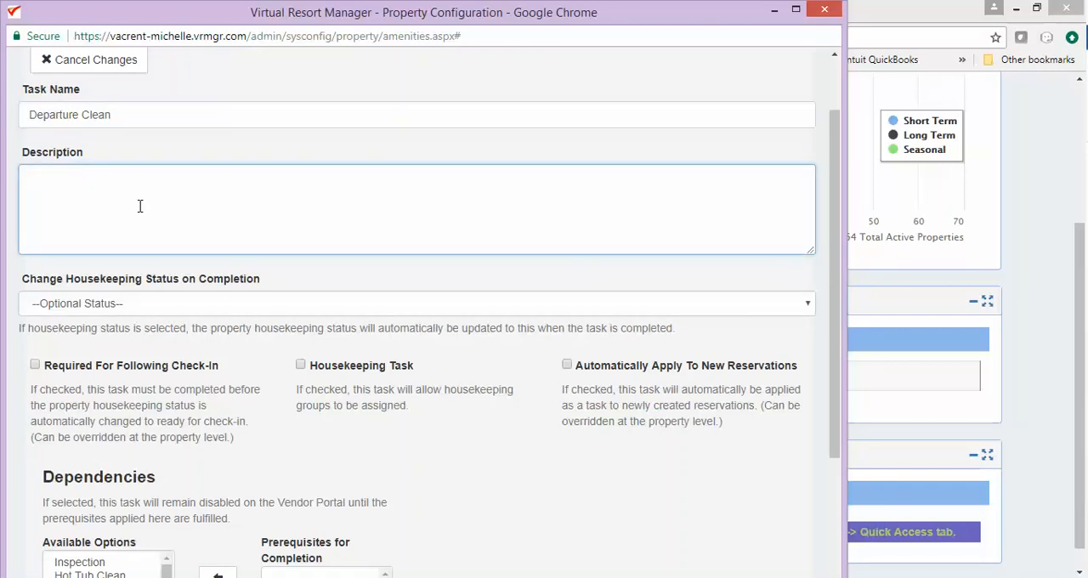
text(Please)
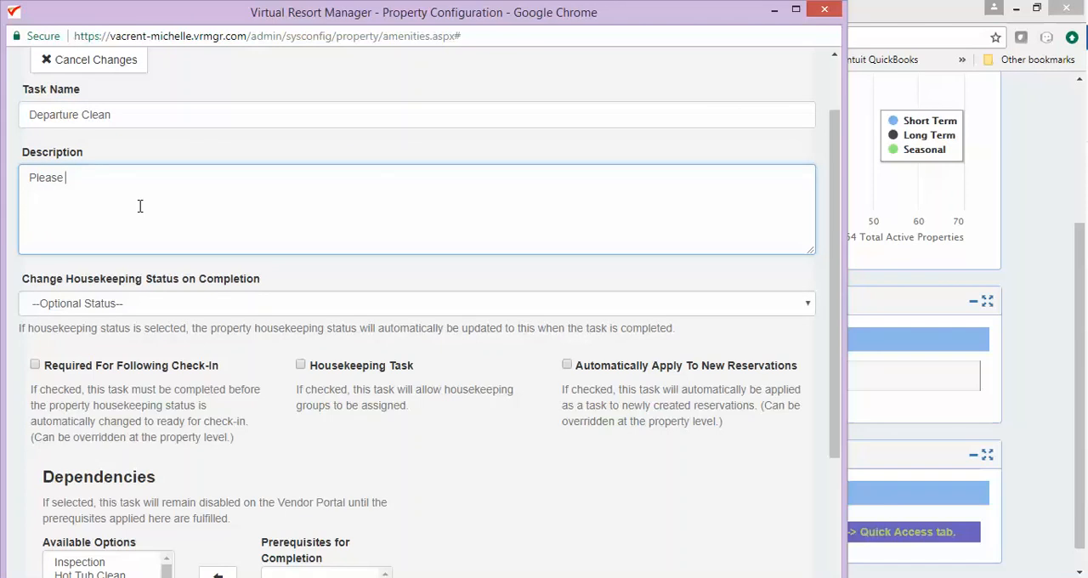
text(clean everything)
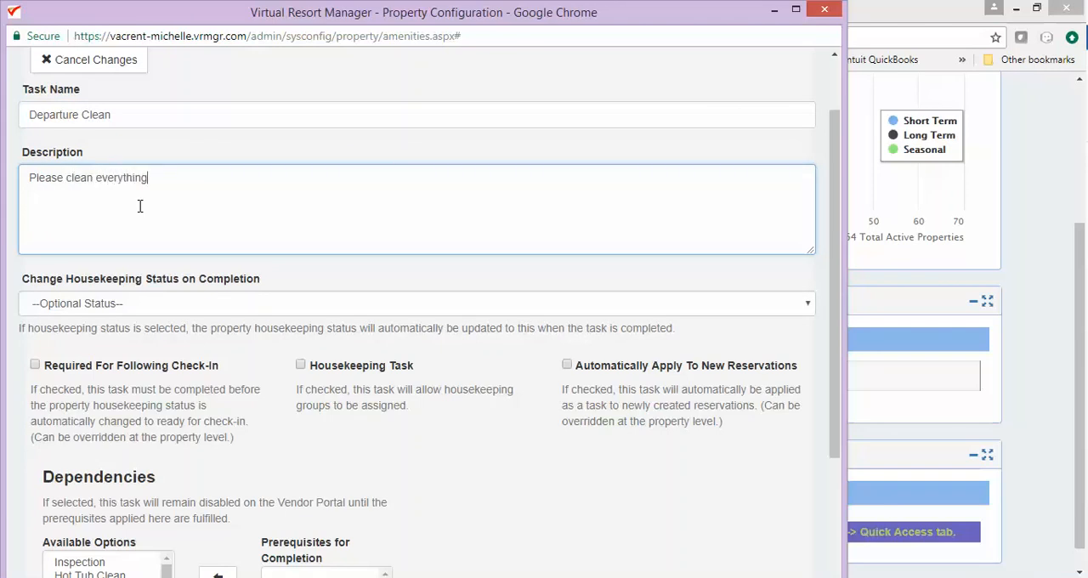
mouse_move(238, 311)
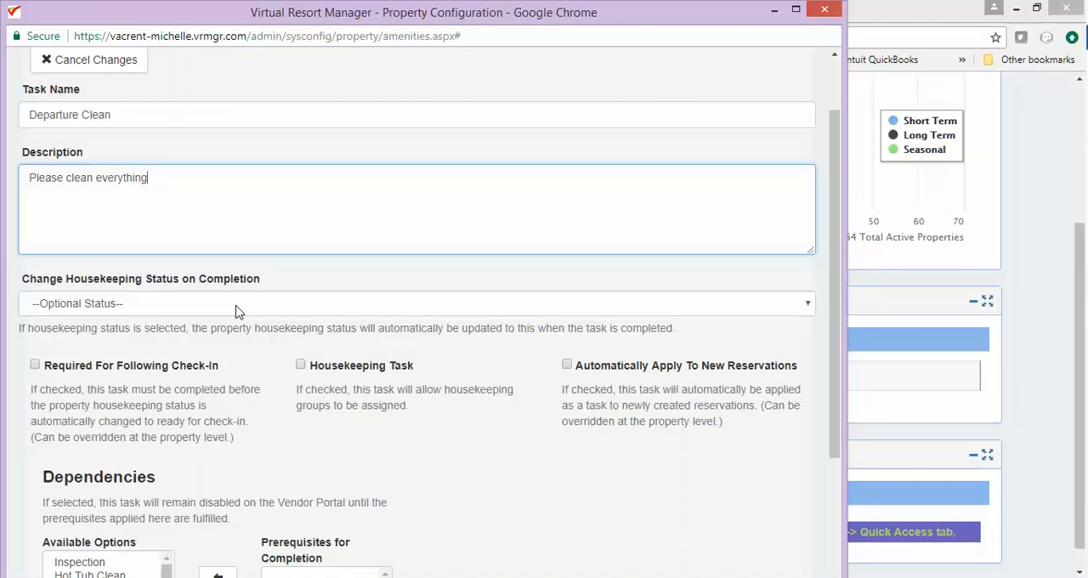
mouse_move(822, 317)
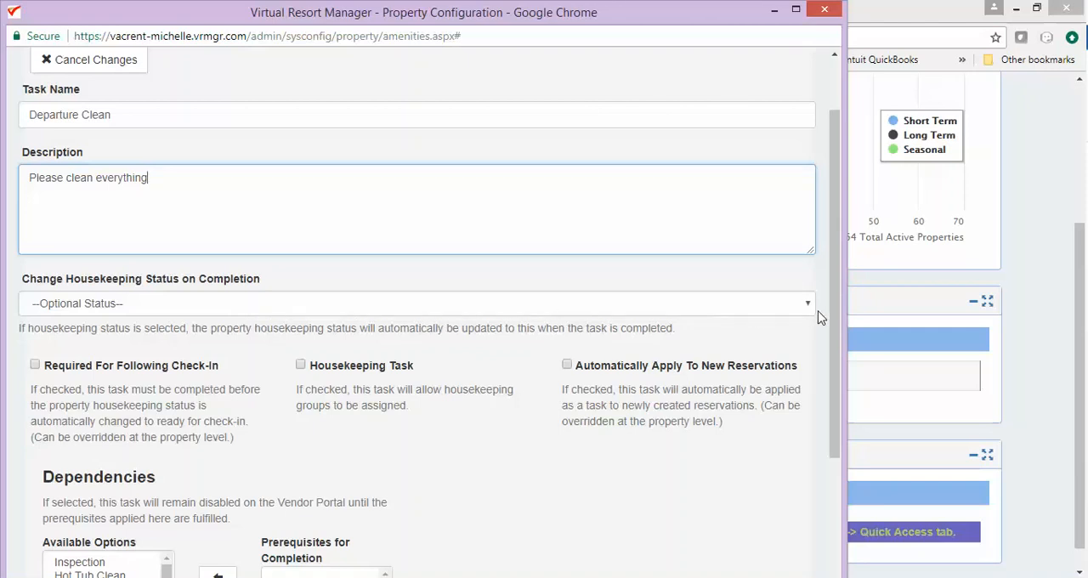
click(442, 304)
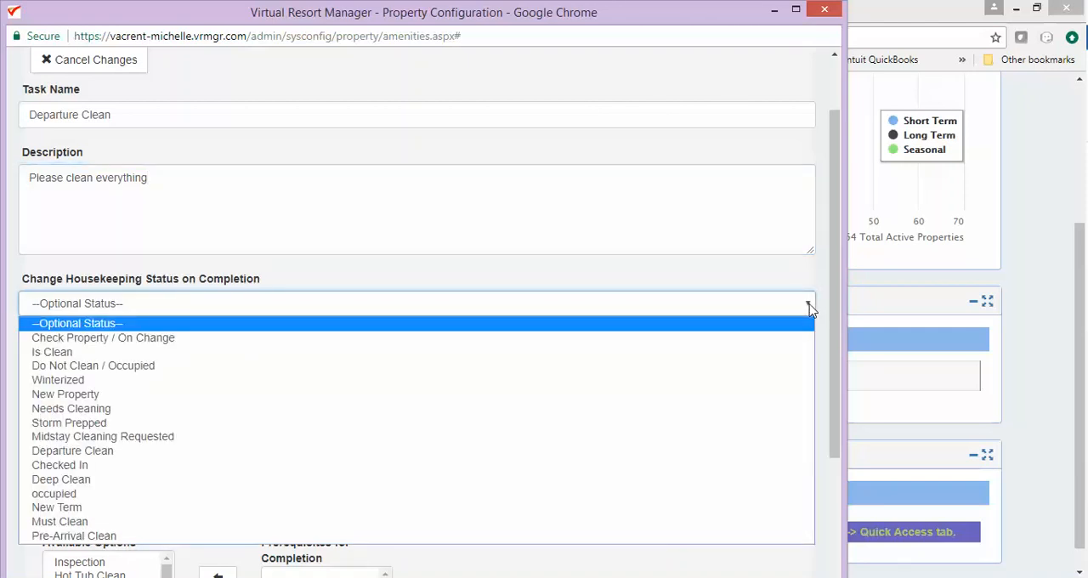
mouse_move(735, 495)
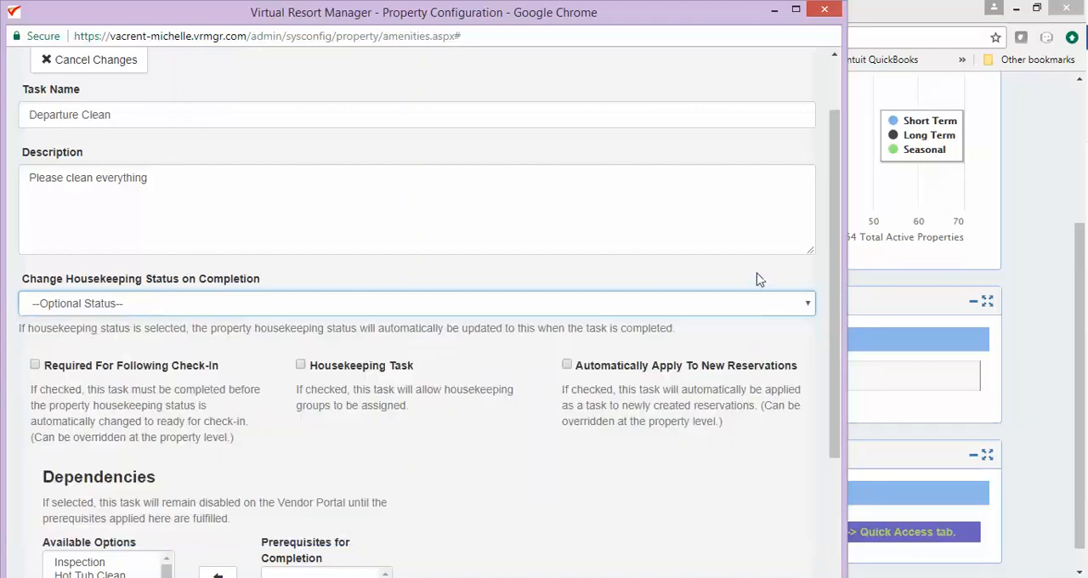
scroll(down, 3)
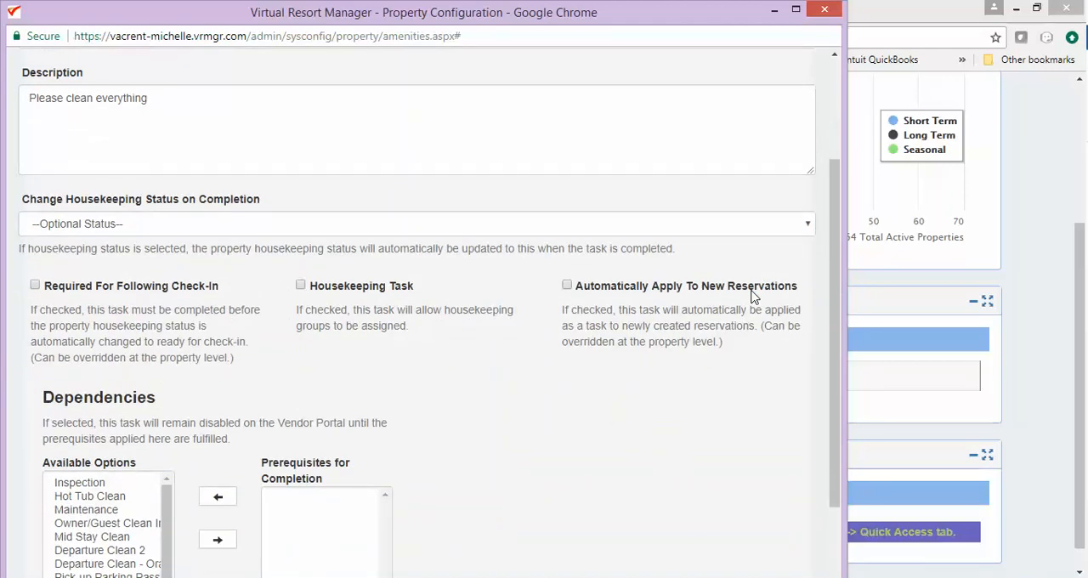
mouse_move(761, 260)
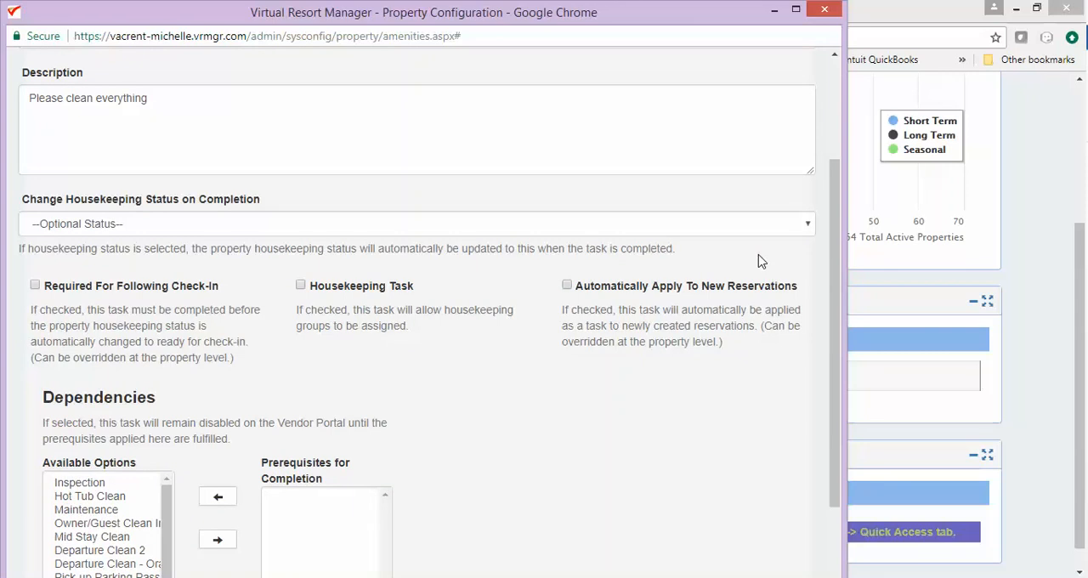
mouse_move(730, 225)
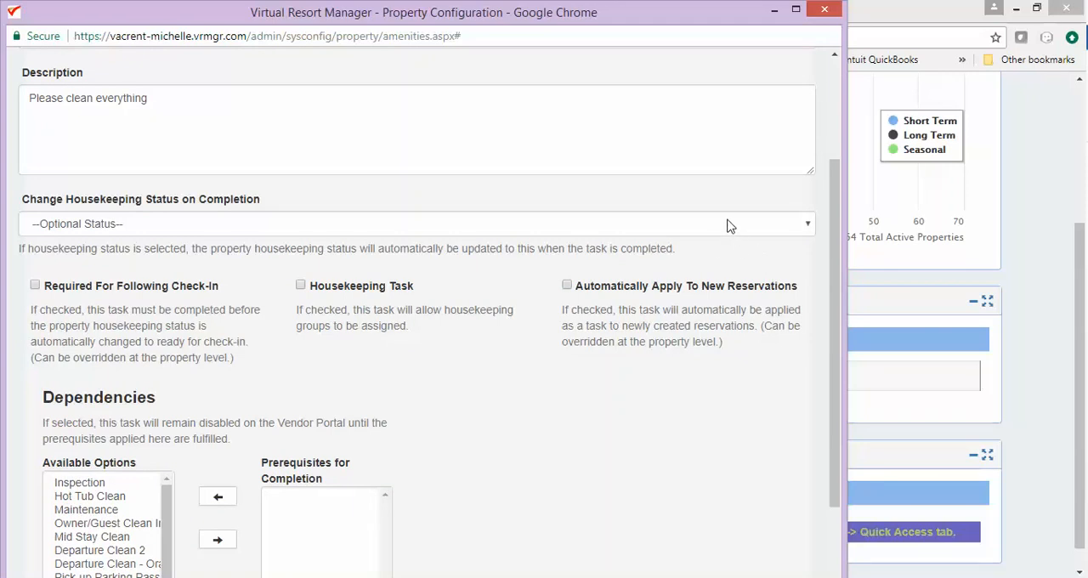
mouse_move(742, 225)
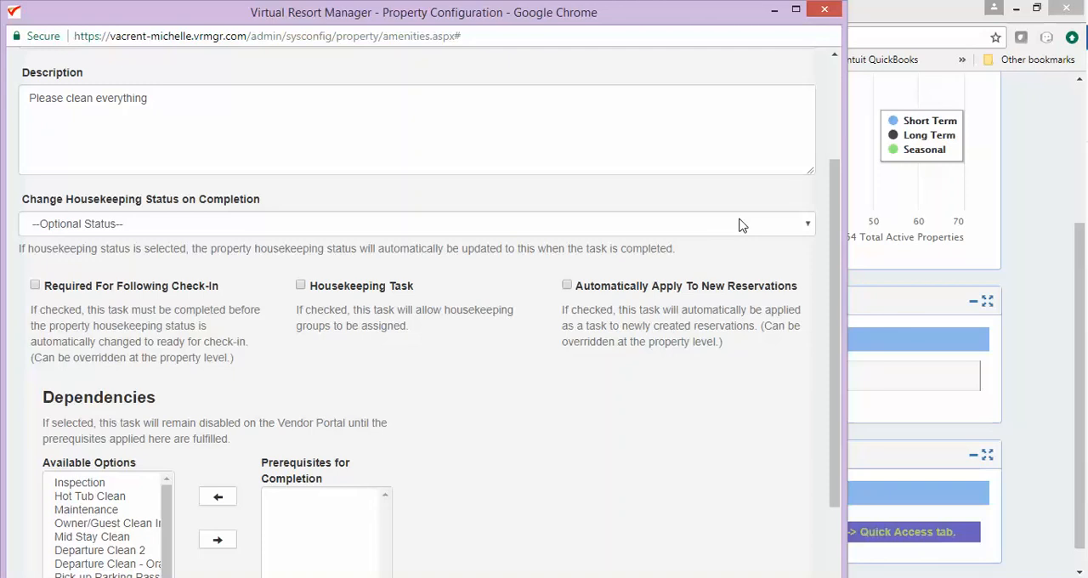
mouse_move(127, 307)
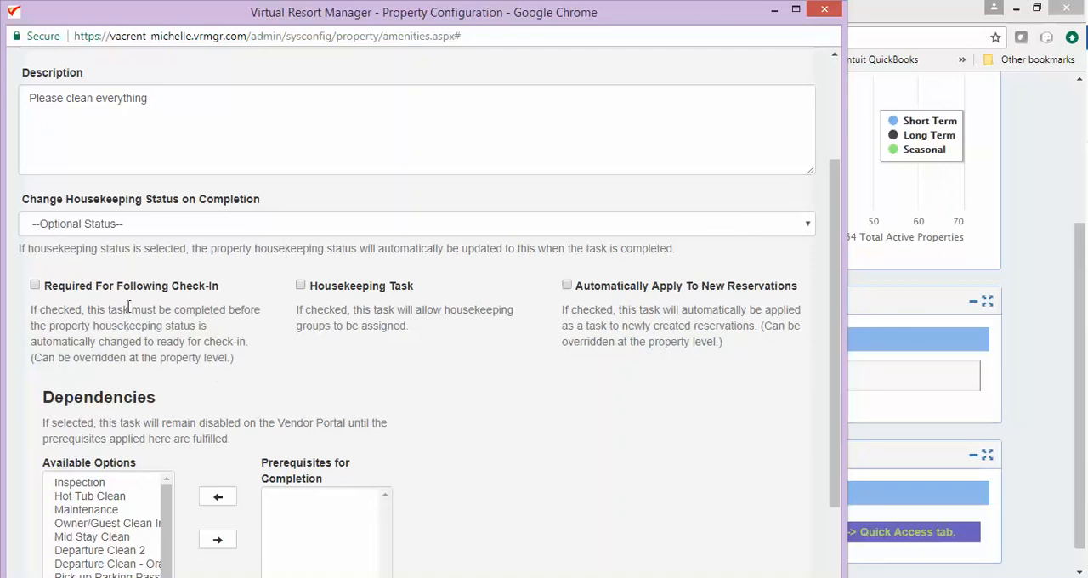
mouse_move(90, 306)
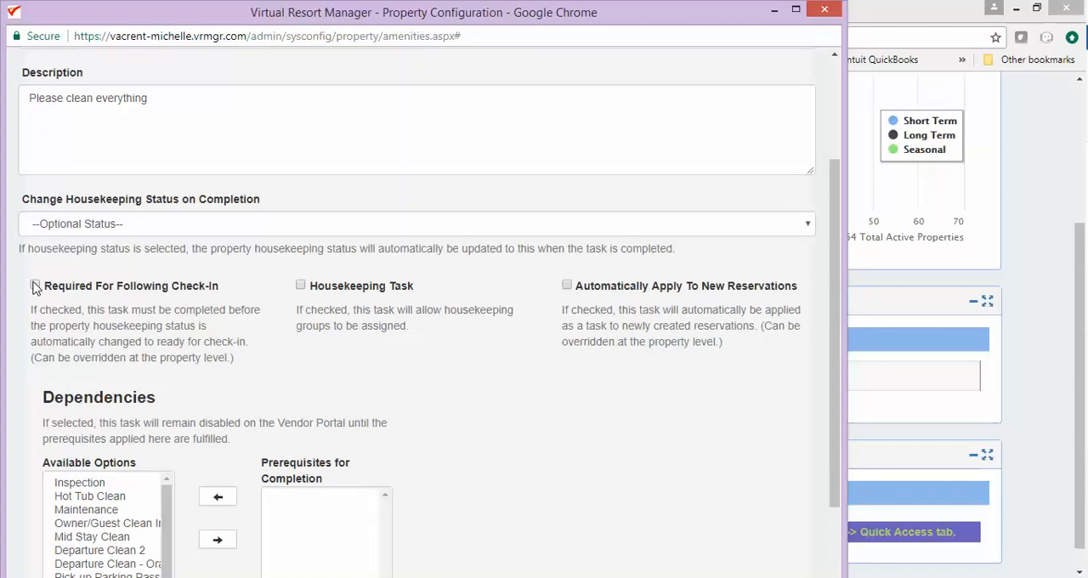
Check Required For Following Check-In, Housekeeping Task and Automatically Apply To New Reservations.
click(34, 285)
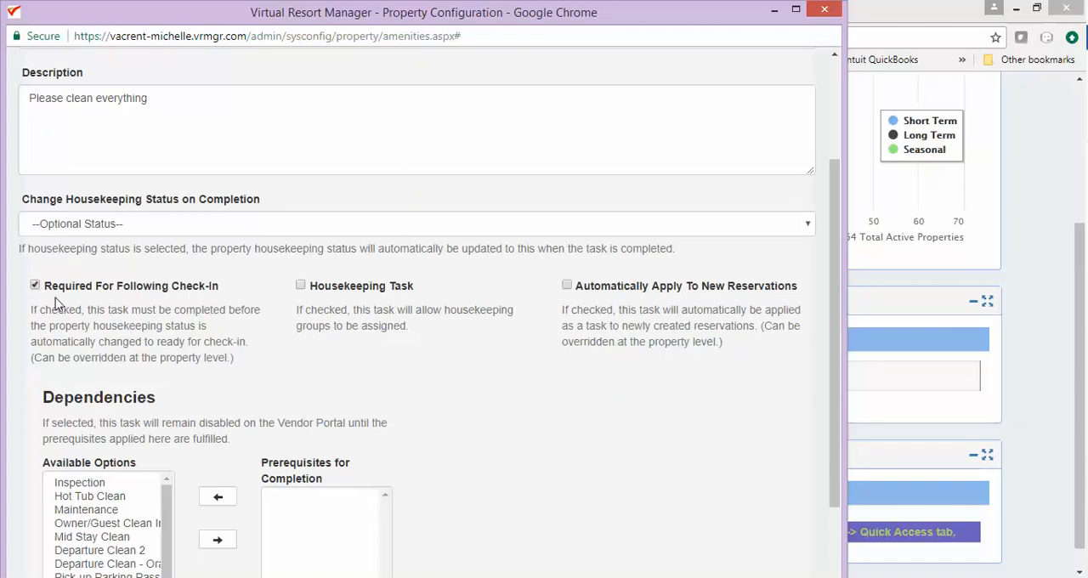
mouse_move(96, 309)
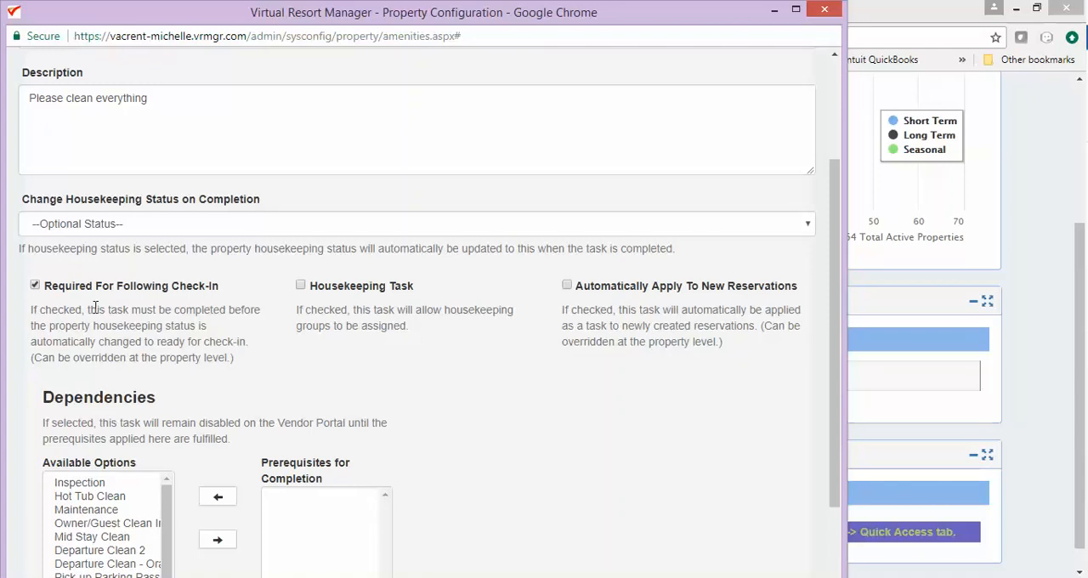
mouse_move(74, 302)
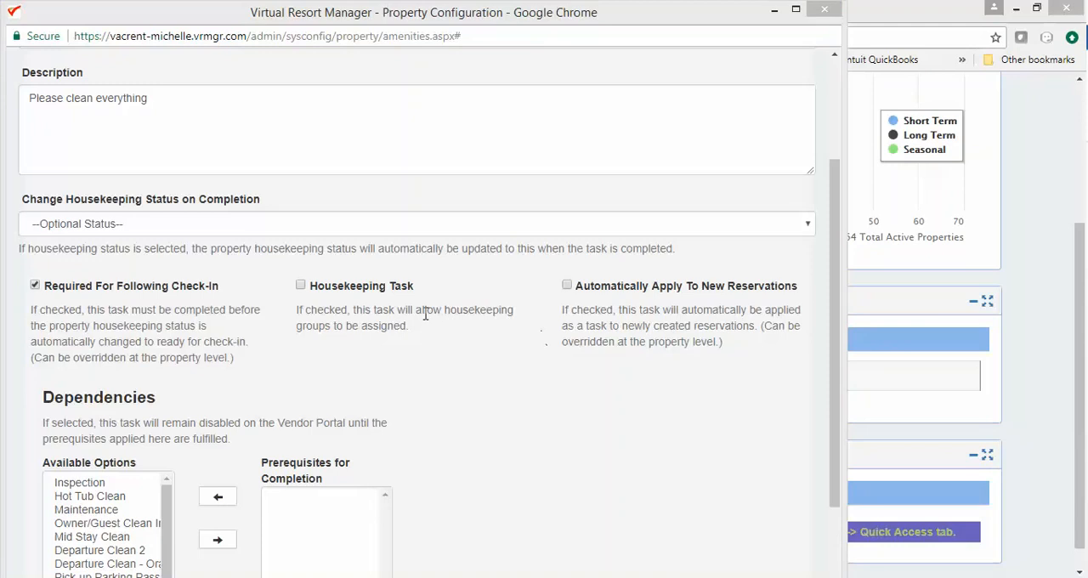
mouse_move(420, 286)
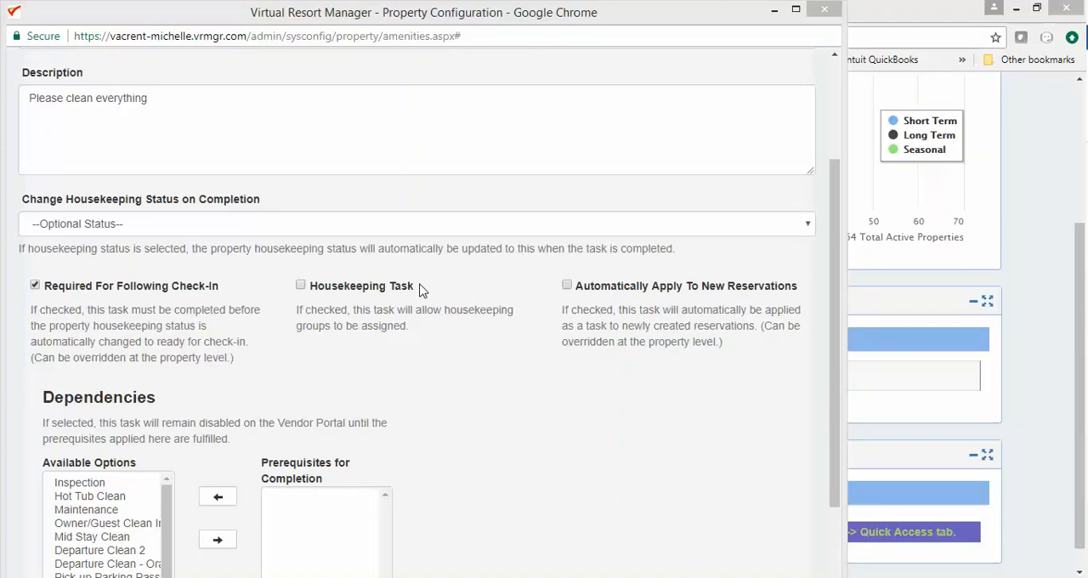
click(300, 285)
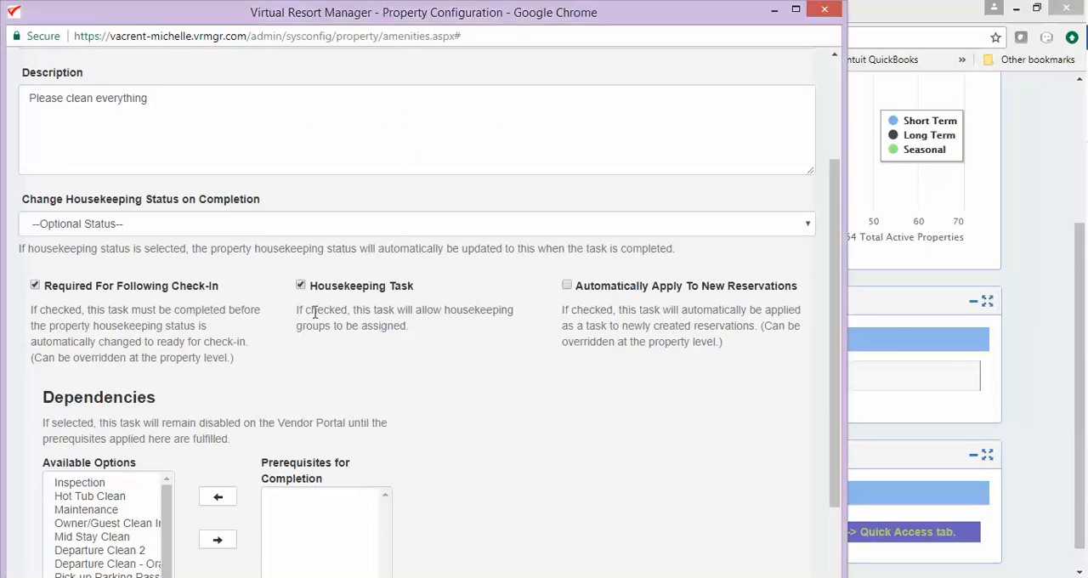
mouse_move(546, 326)
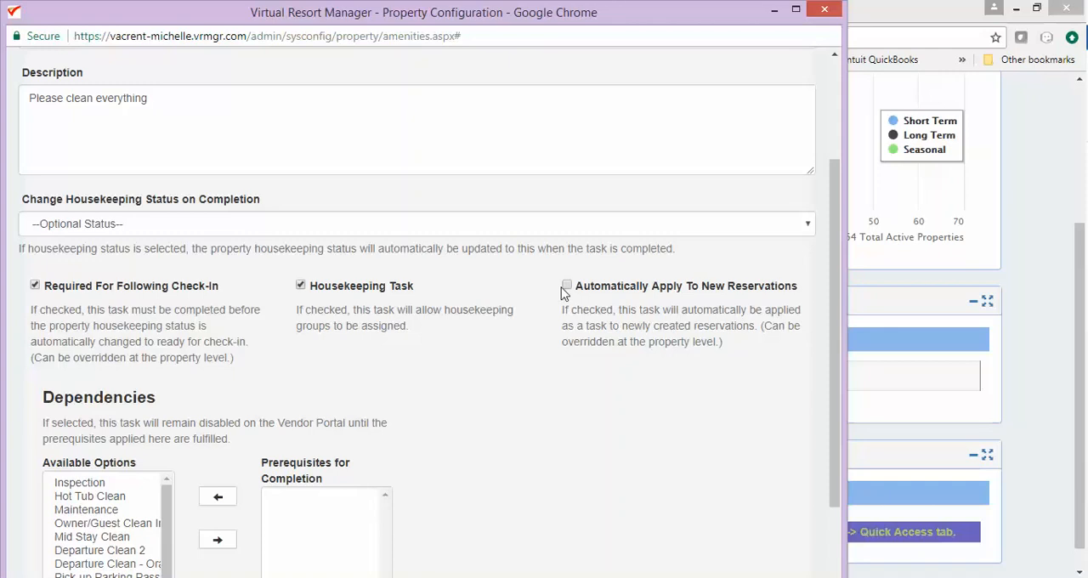
click(567, 285)
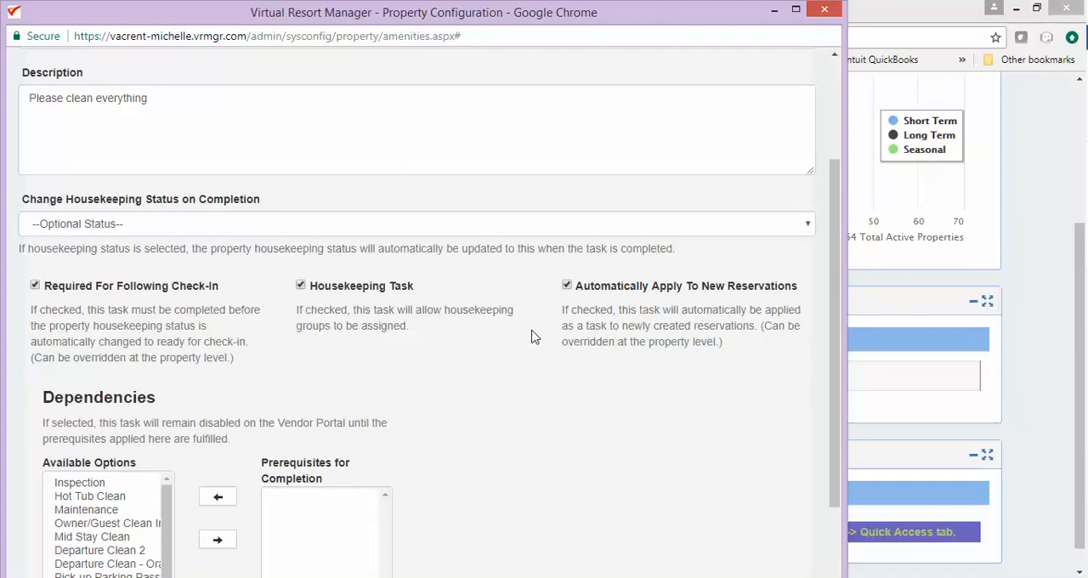
scroll(down, 3)
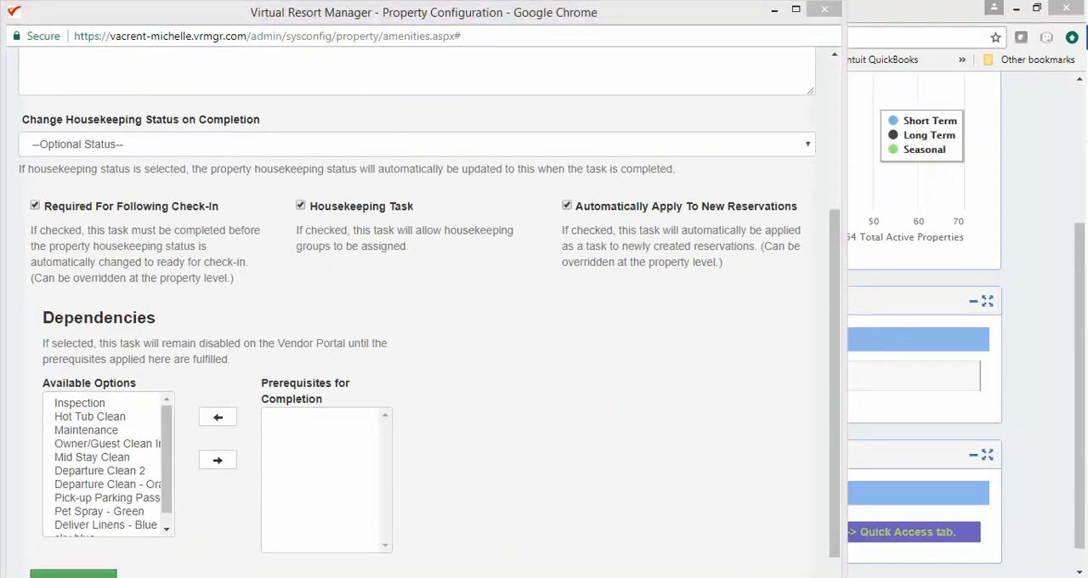
mouse_move(779, 490)
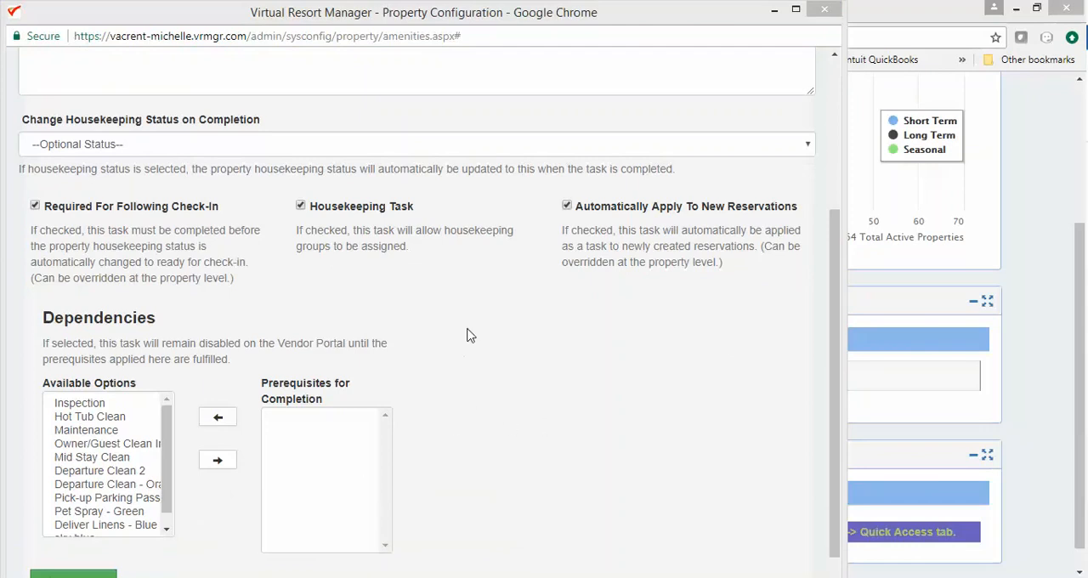
mouse_move(514, 403)
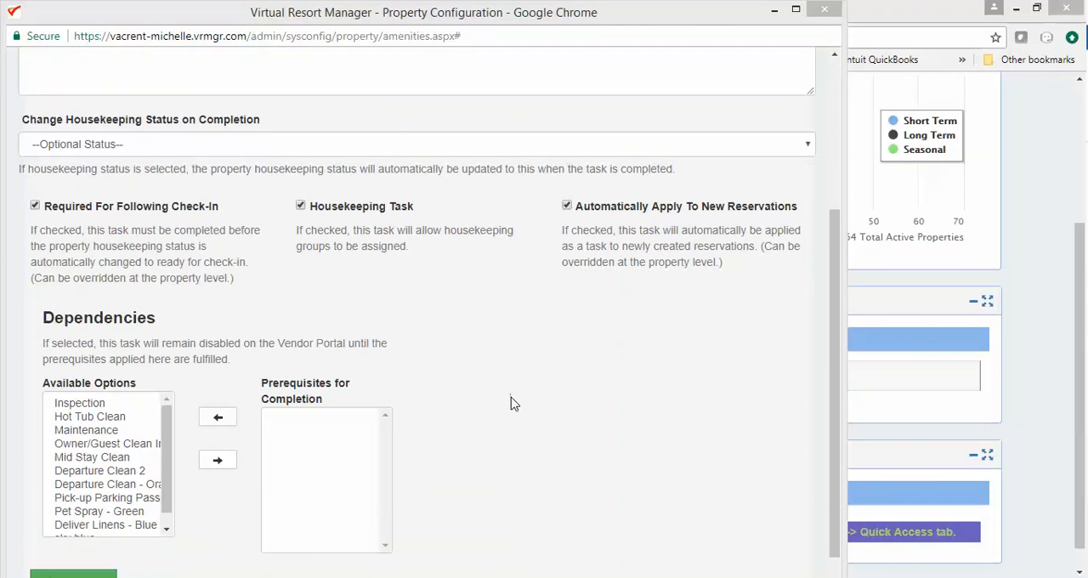
mouse_move(200, 411)
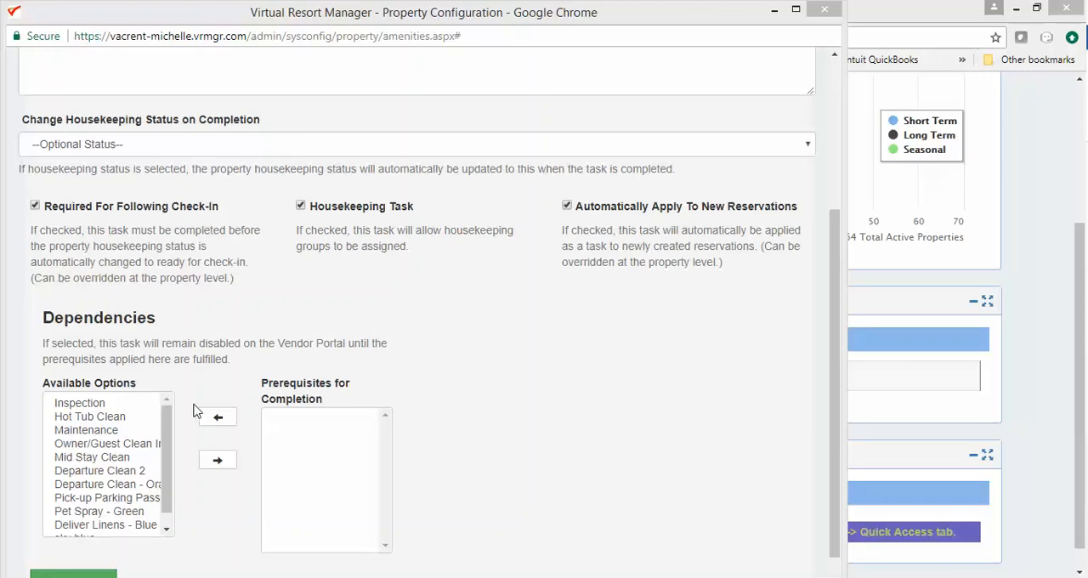
mouse_move(218, 413)
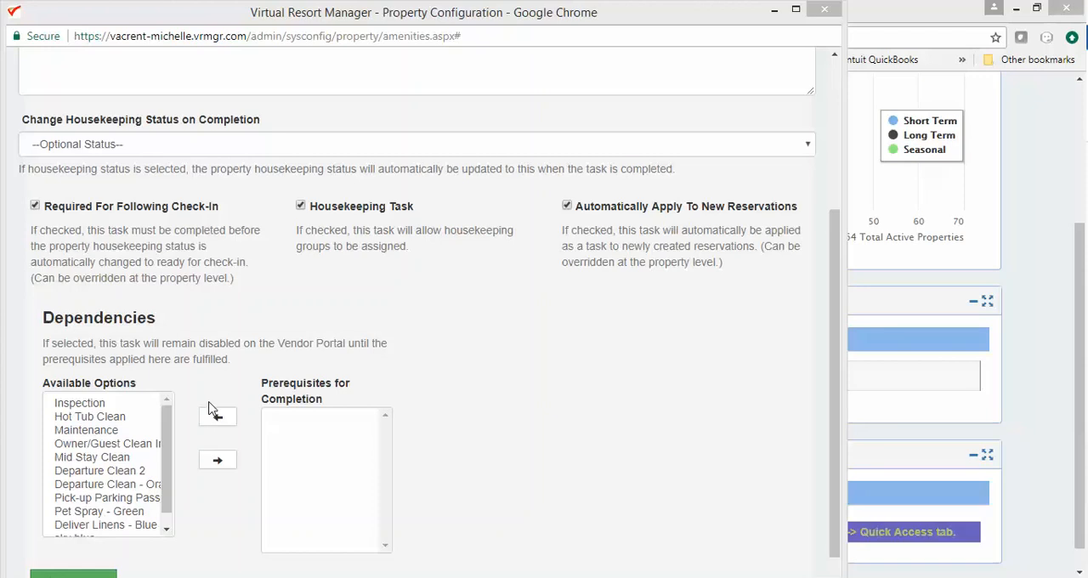
scroll(down, 3)
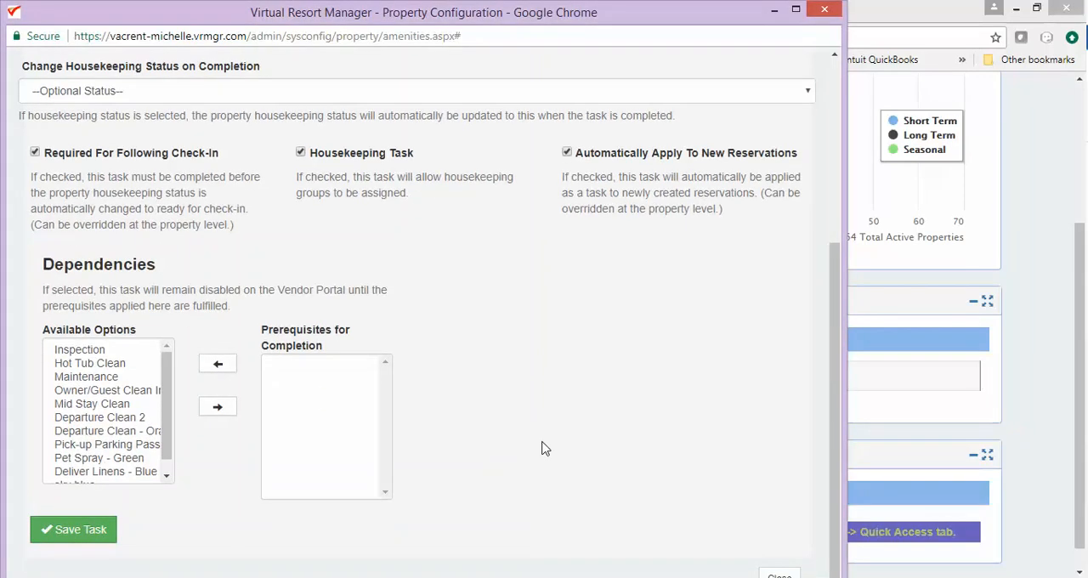
mouse_move(614, 435)
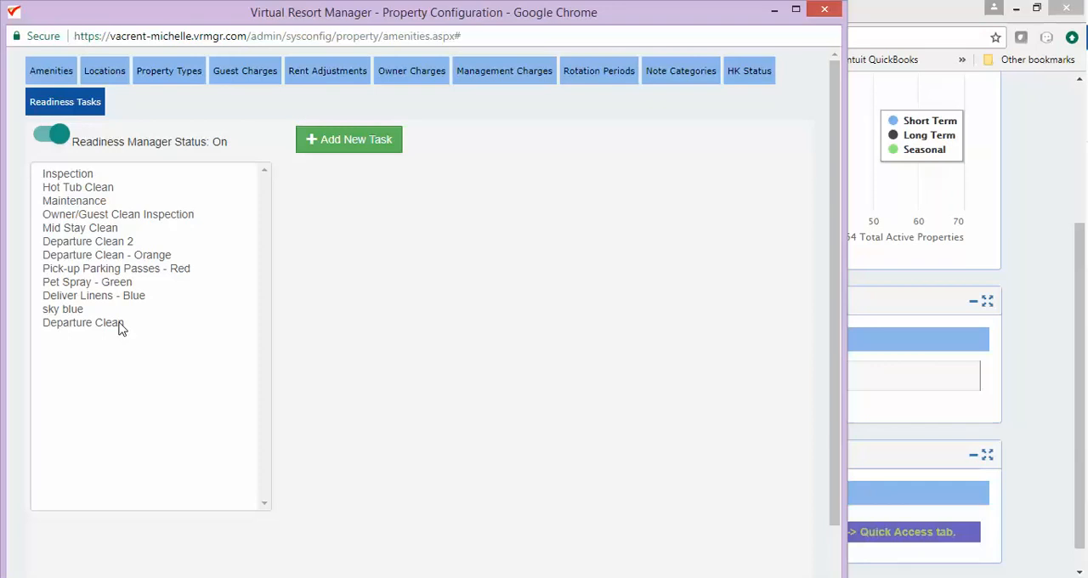
mouse_move(438, 219)
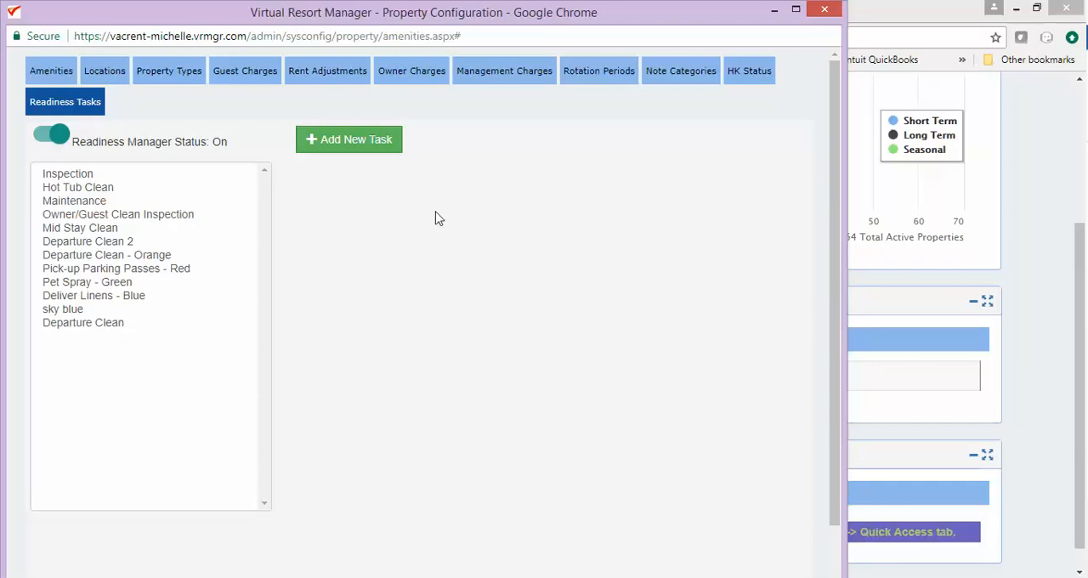